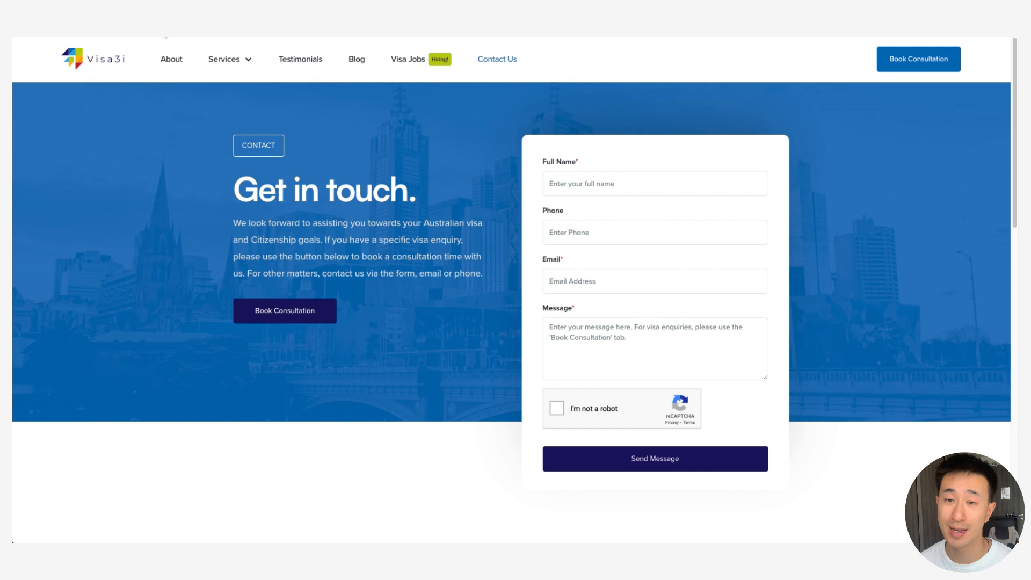
mouse_move(476, 146)
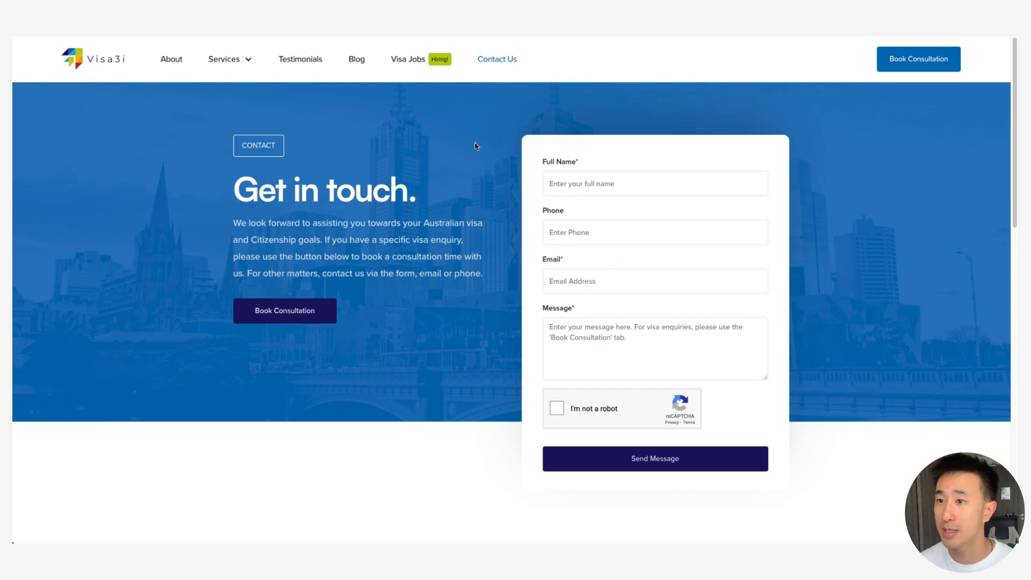
mouse_move(427, 143)
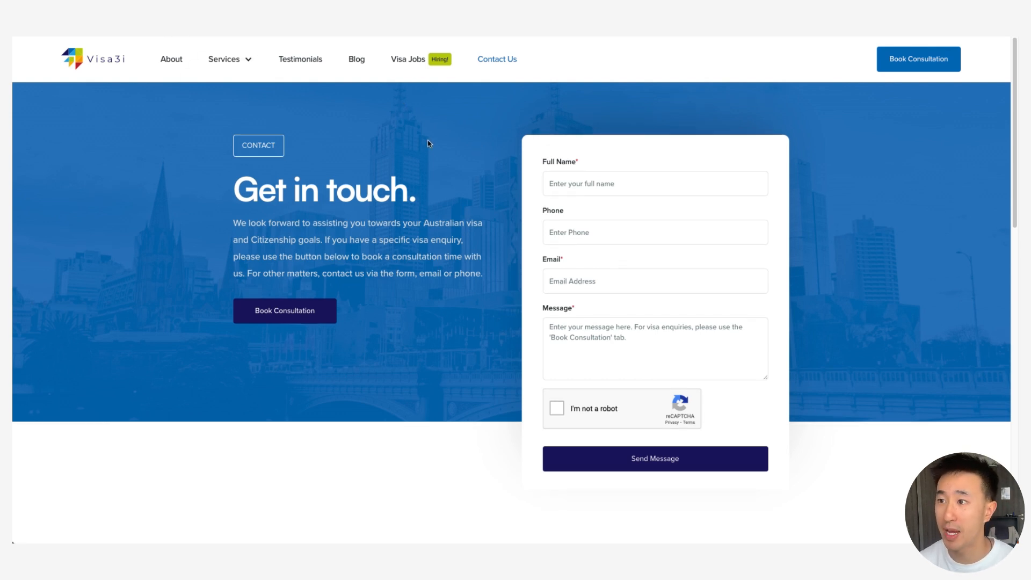
Step: Scroll the Contact Us page down to the 'Our Office' map and zoom in on it
scroll("down", 3)
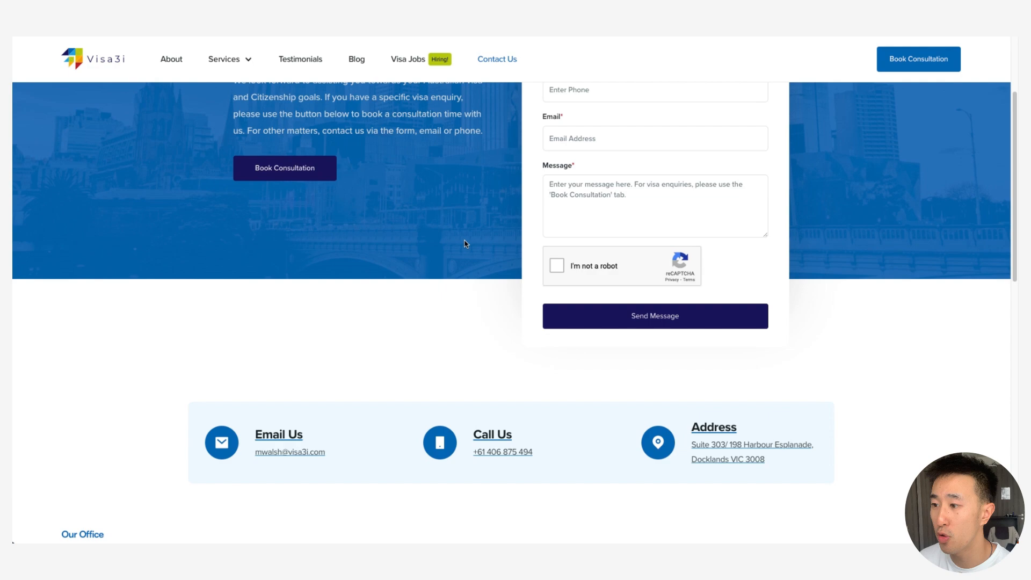
scroll("down", 3)
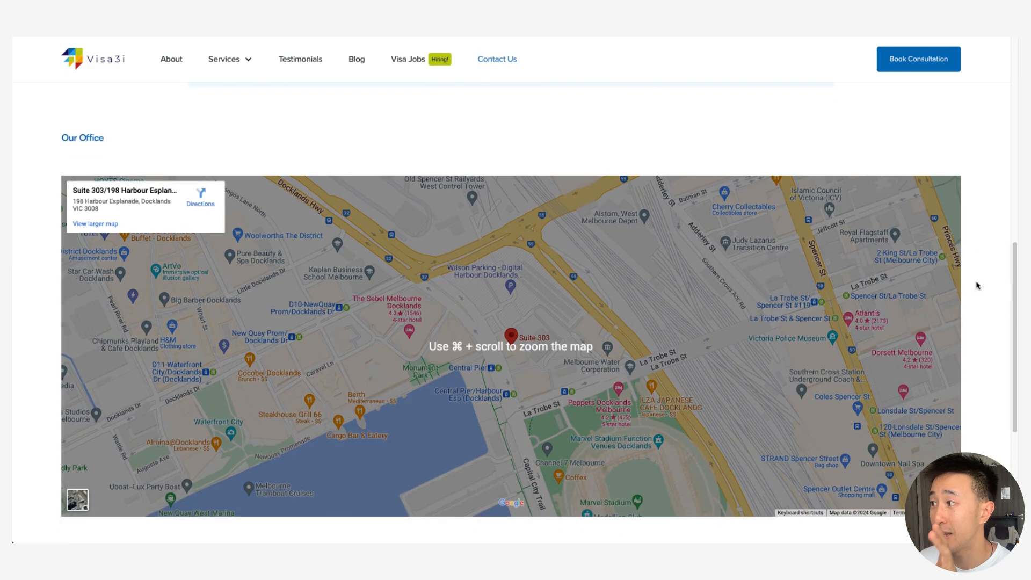
scroll("down", 3)
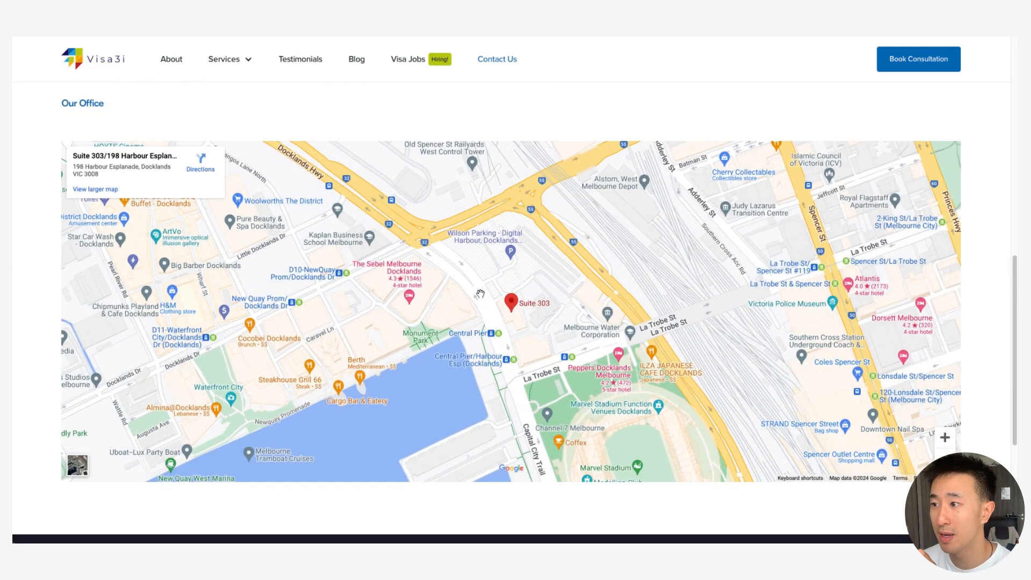
scroll("down", 3)
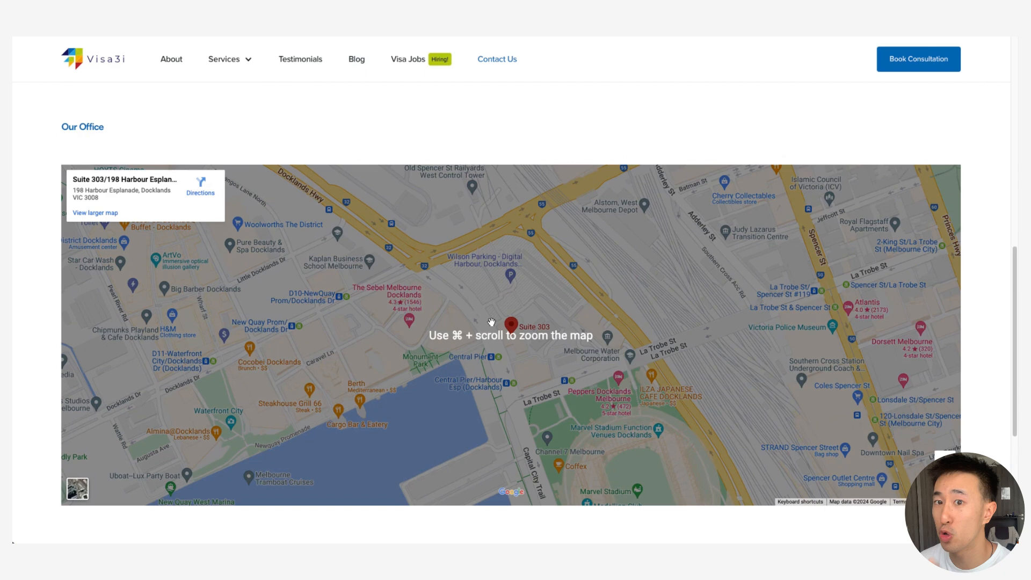
scroll("down", 3)
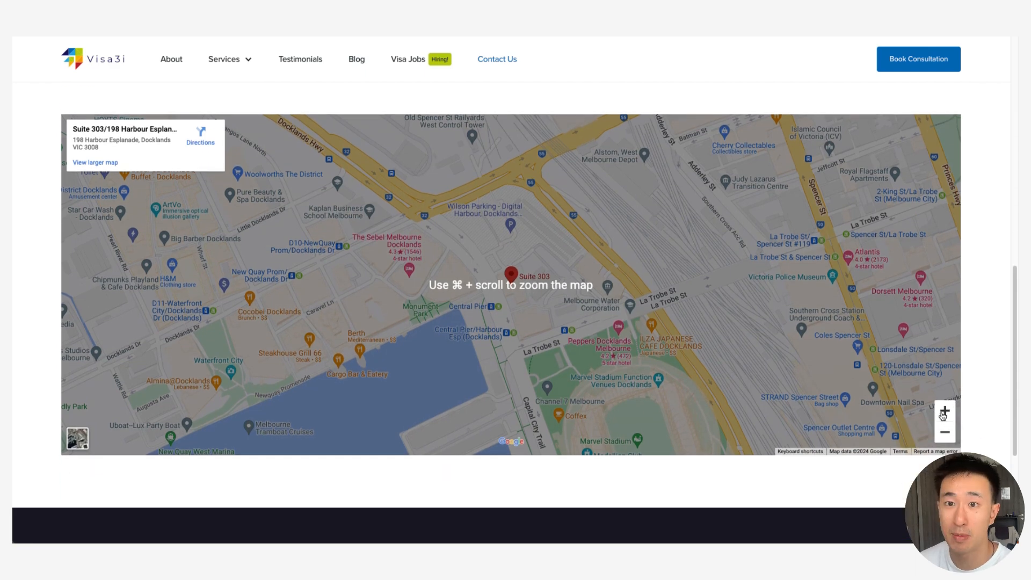
left_click(944, 410)
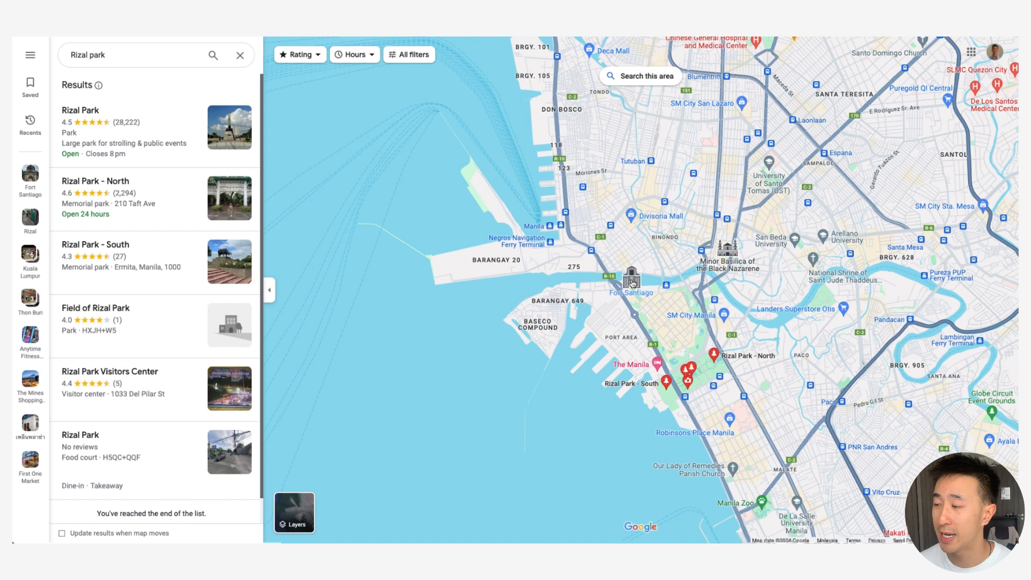
Step: Select the Fort Santiago marker and show its coordinates 14.59572, 120.97176
left_click(632, 276)
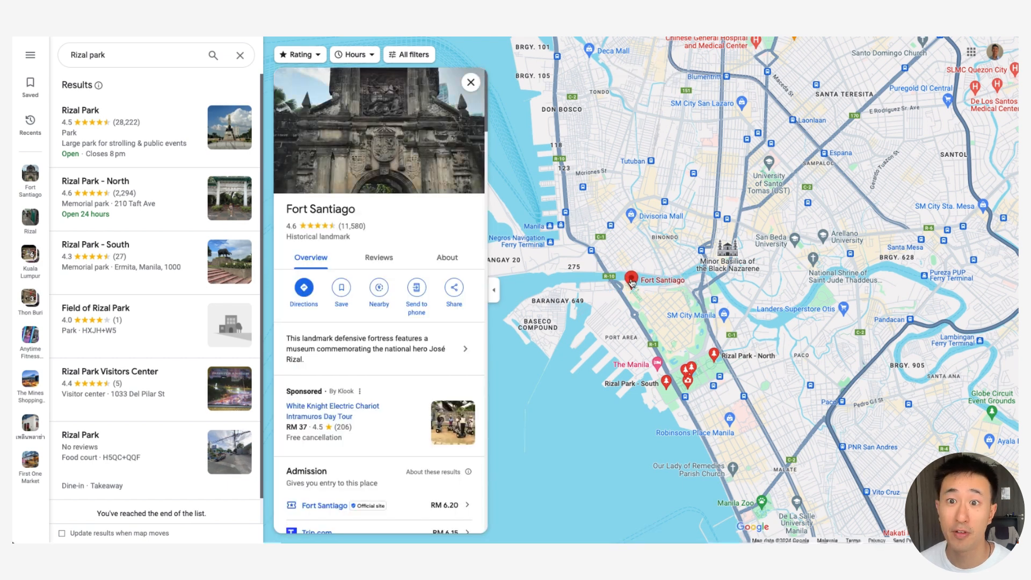
mouse_move(630, 280)
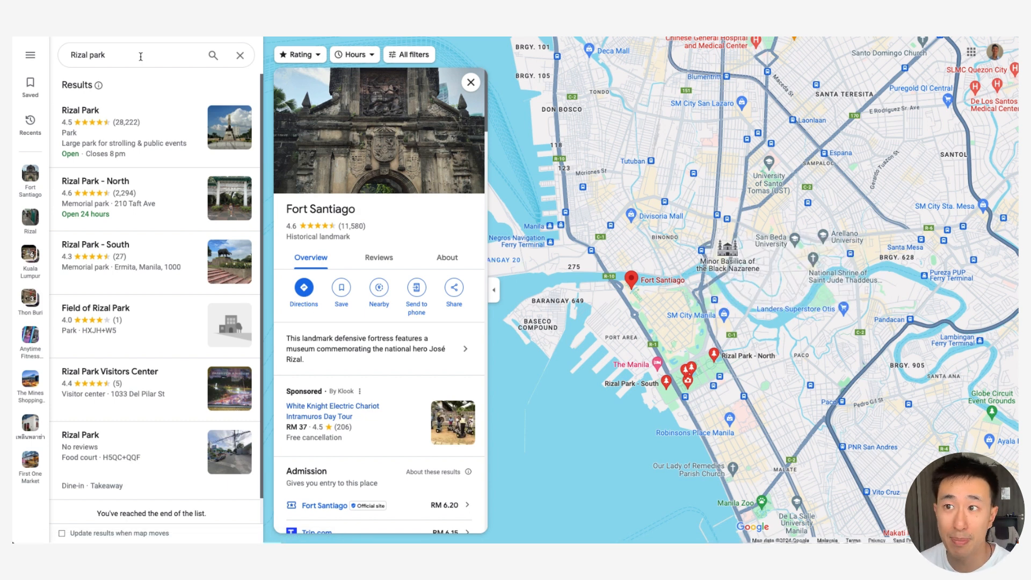
mouse_move(622, 277)
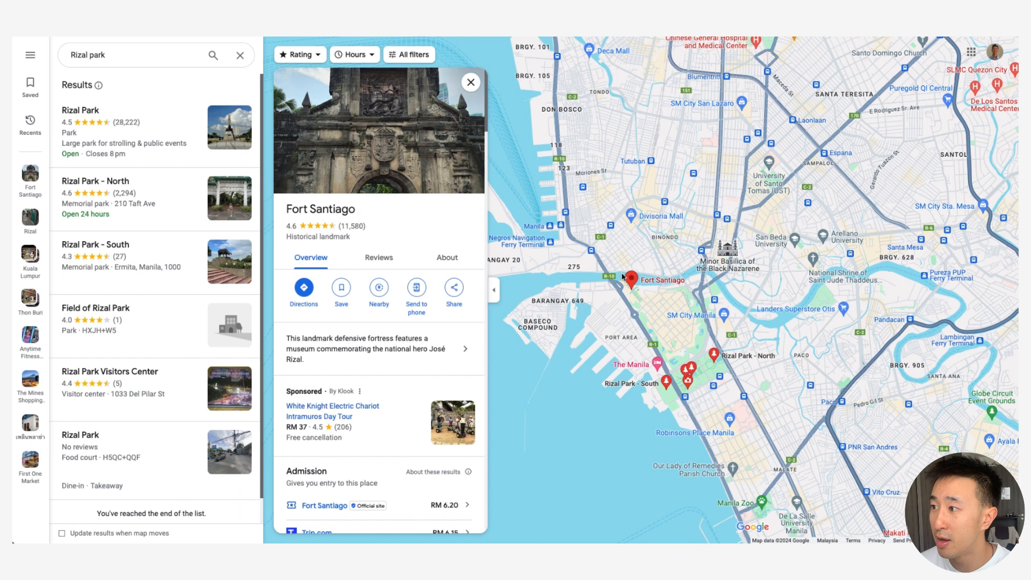
right_click(632, 279)
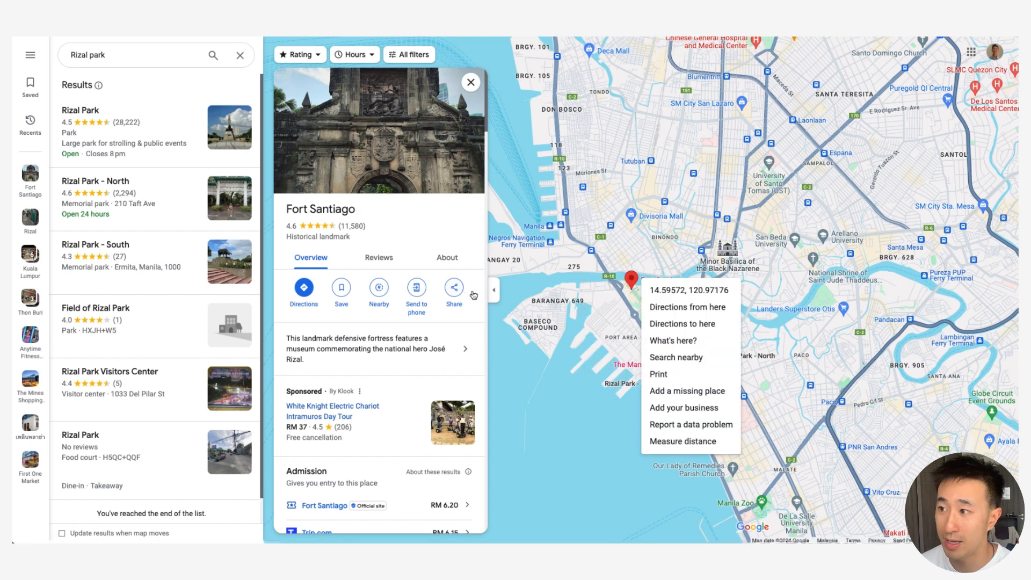
Step: Copy the Fort Santiago share link from the Send a link panel
left_click(453, 291)
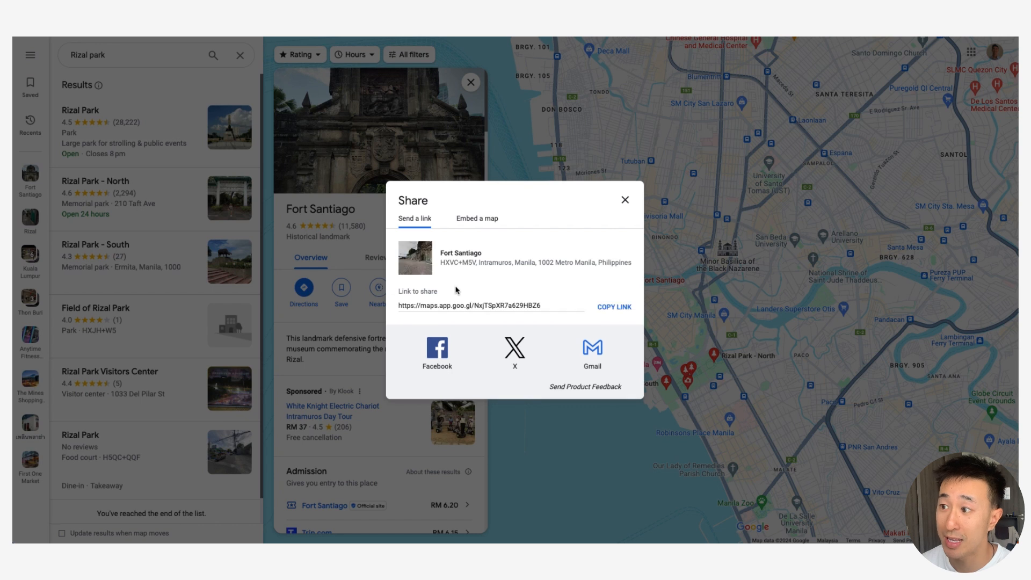
mouse_move(508, 308)
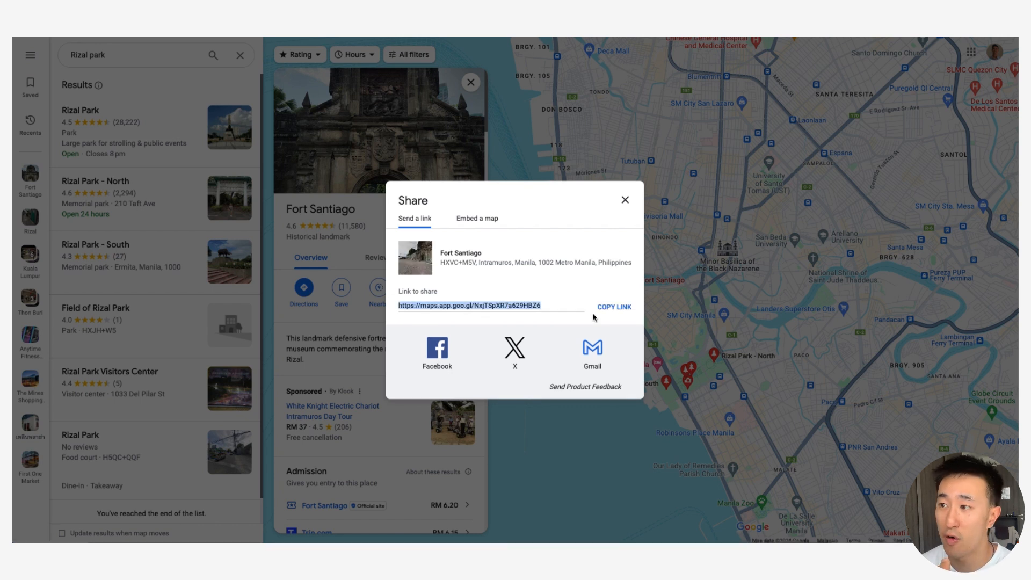
left_click(612, 306)
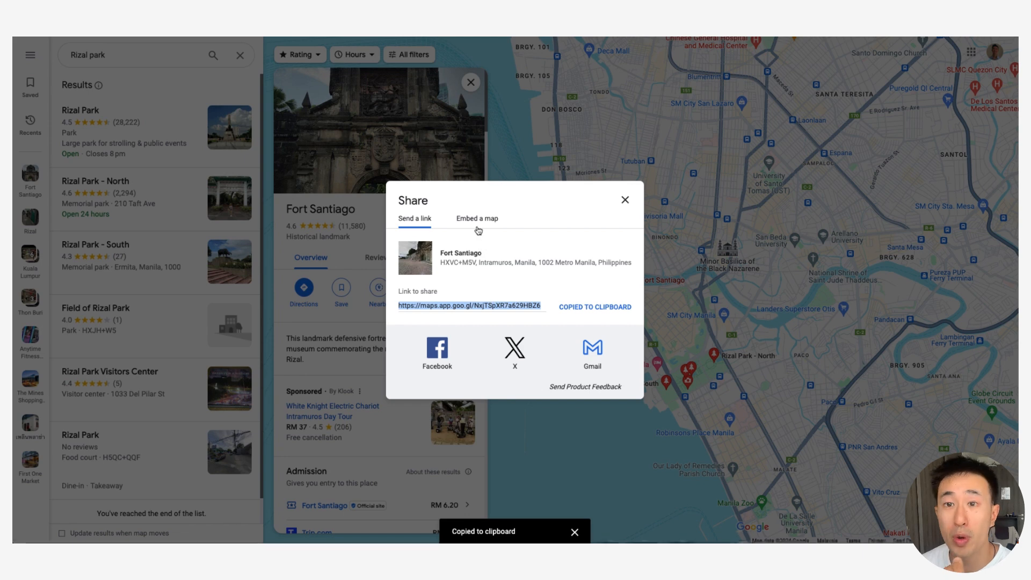
Step: Choose the Medium embed size (after trying Custom) and copy the Fort Santiago iframe HTML
left_click(477, 218)
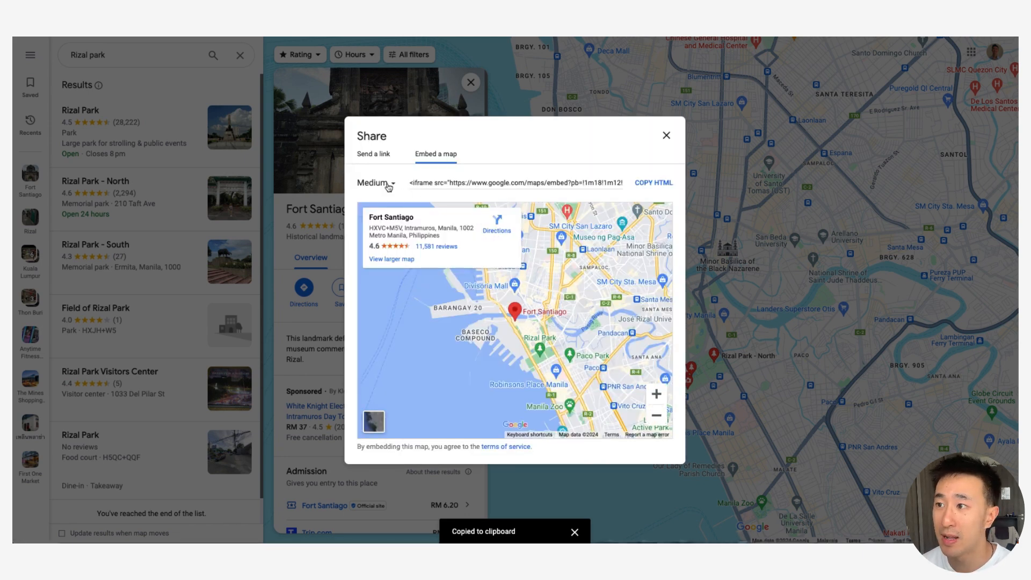
left_click(376, 183)
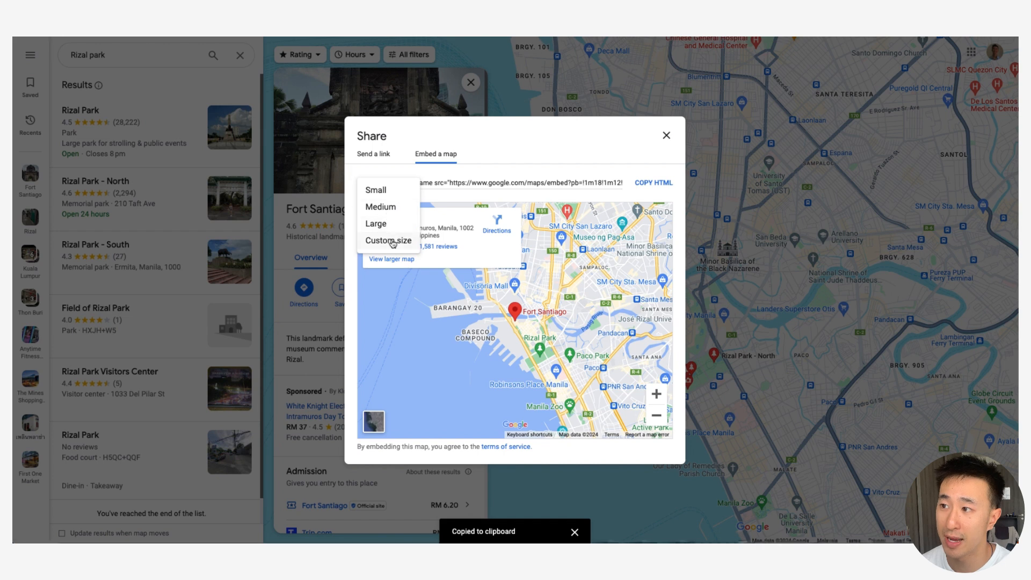
left_click(388, 240)
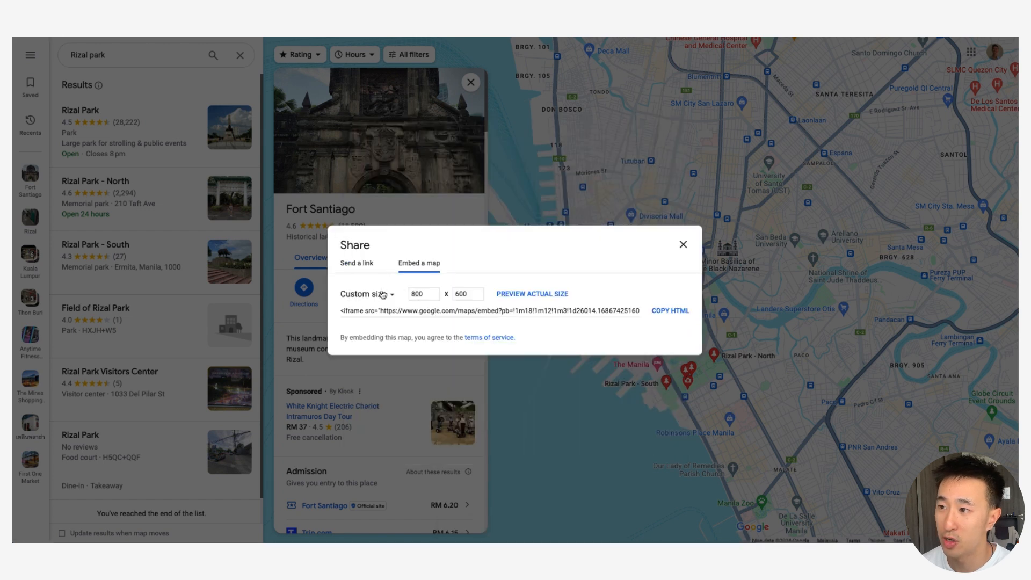
left_click(367, 293)
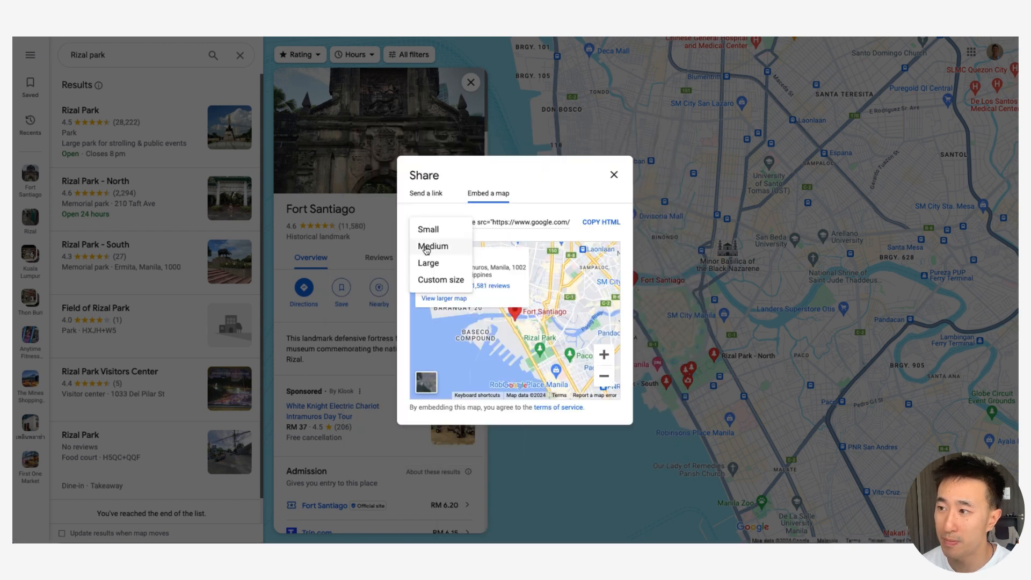
left_click(433, 246)
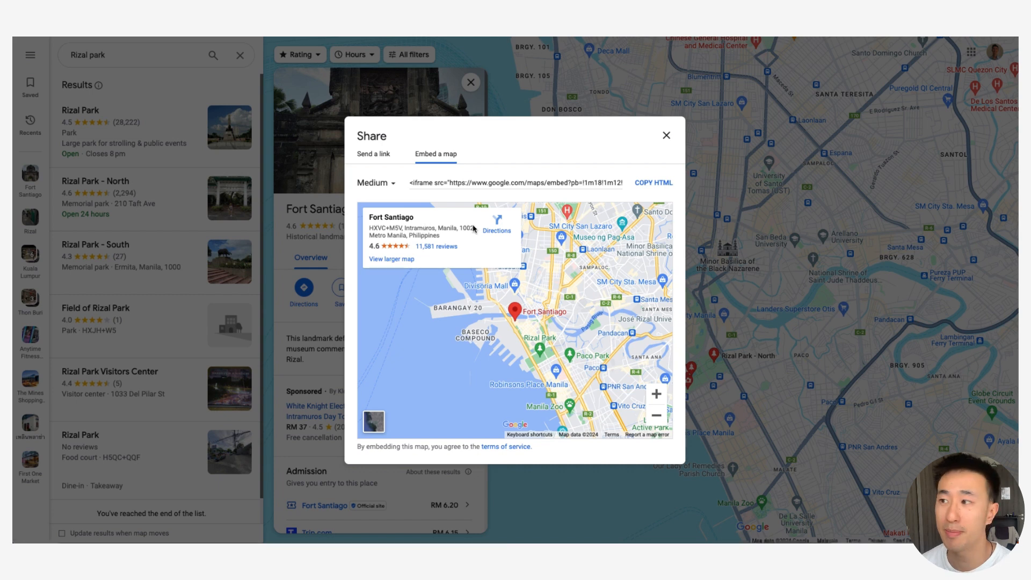
mouse_move(496, 230)
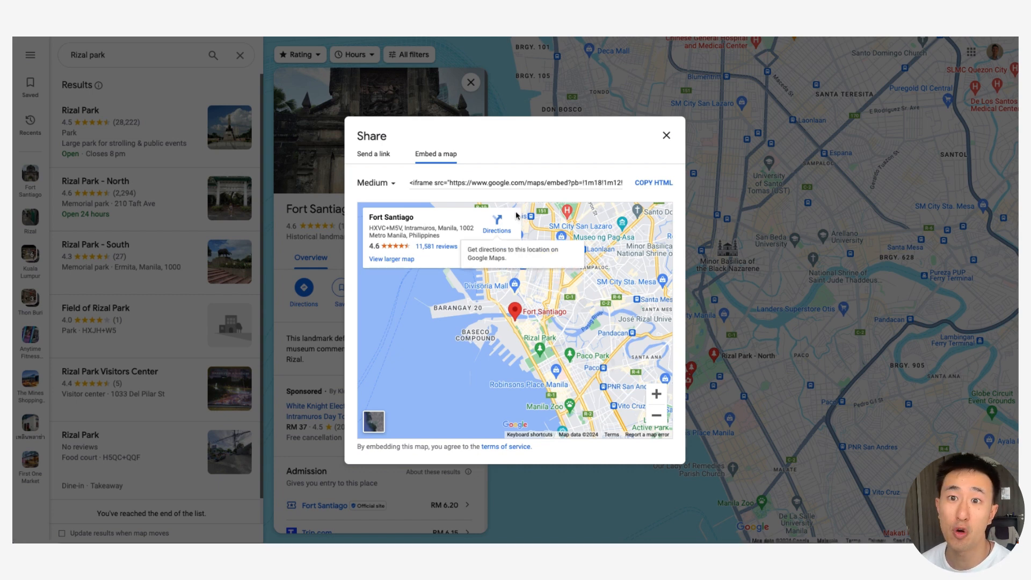
mouse_move(518, 216)
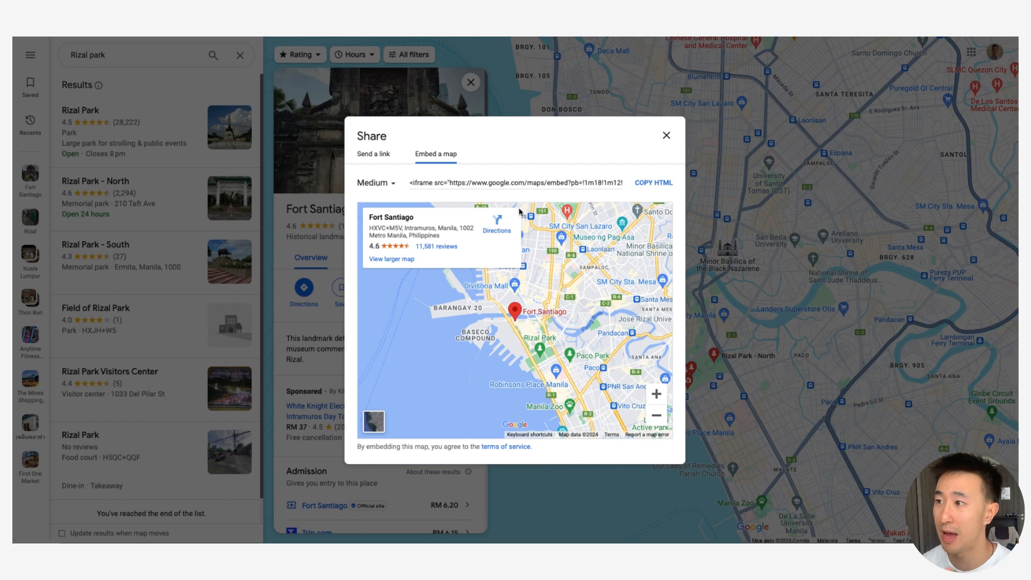
mouse_move(691, 190)
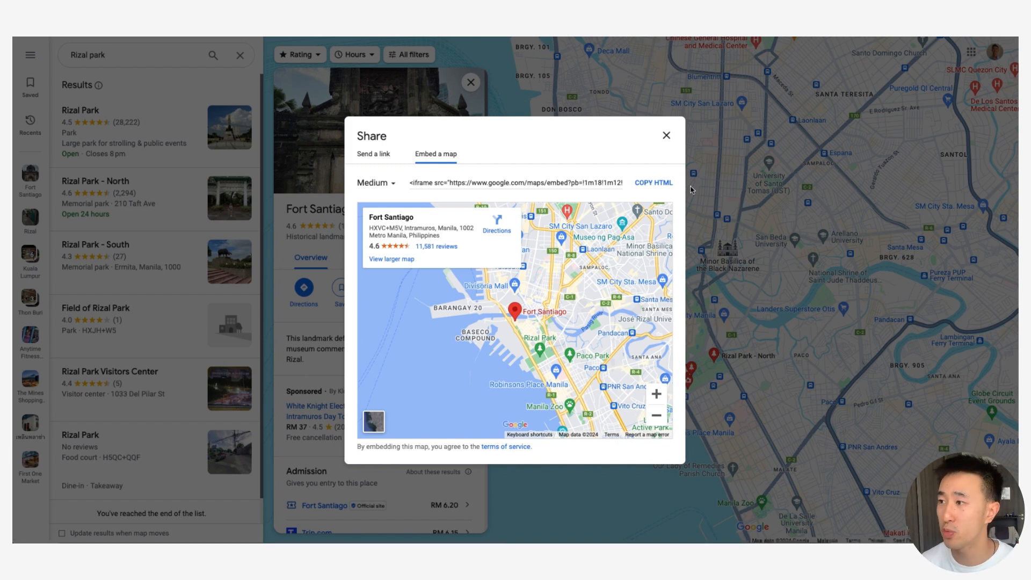
left_click(655, 183)
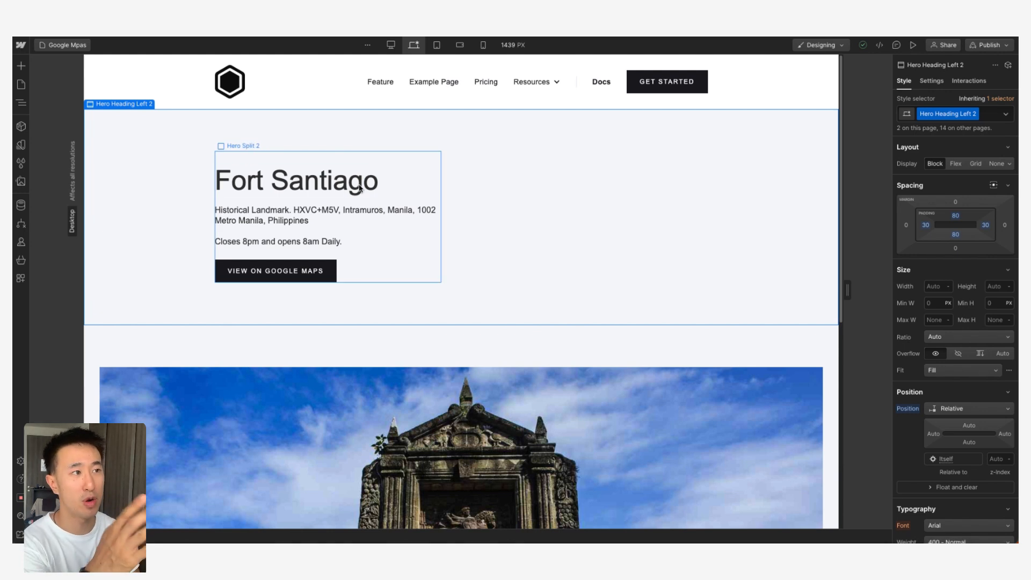
Step: Select the Hero Heading Left 2 section and its Hero Wrapper 2 around the Fort Santiago text
left_click(297, 181)
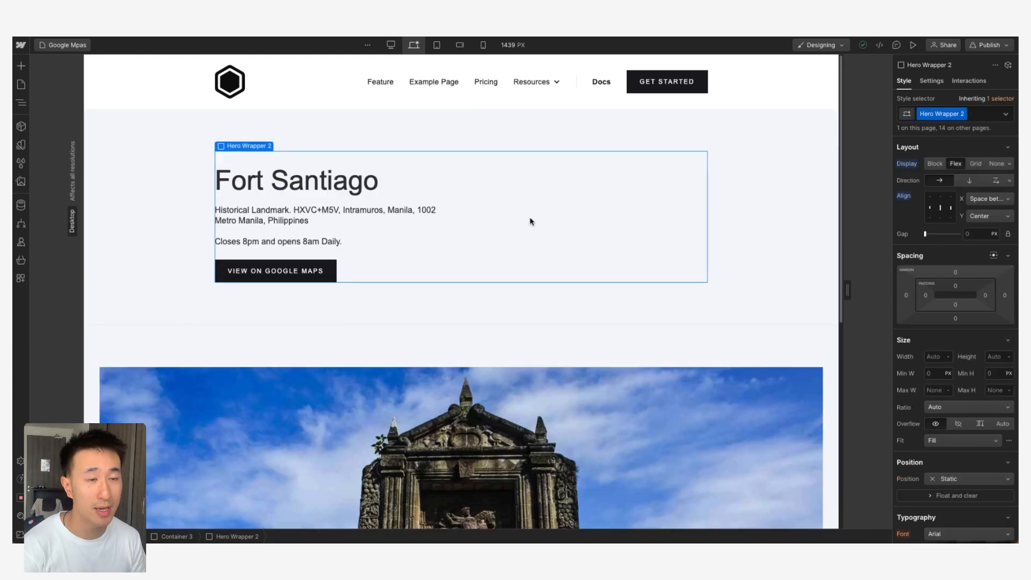
left_click(20, 103)
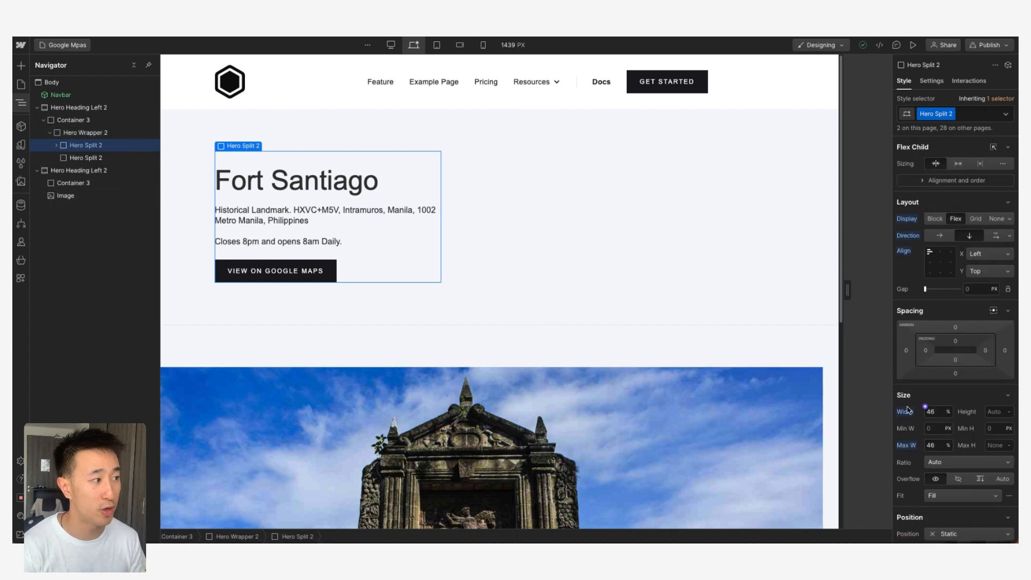
Step: Select the empty second Hero Split 2 column and start a quick-find search for 'em'
left_click(86, 157)
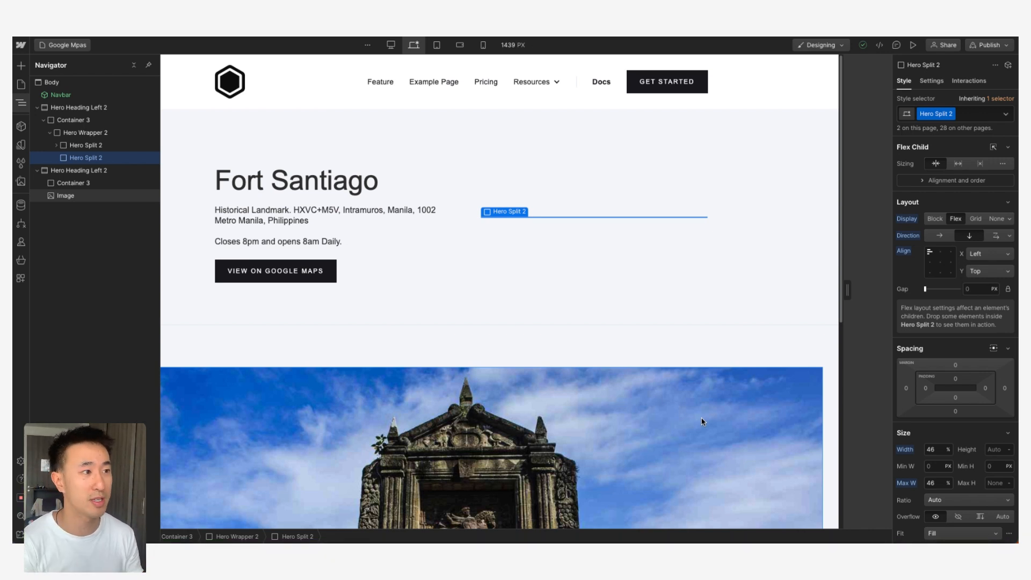
mouse_move(515, 217)
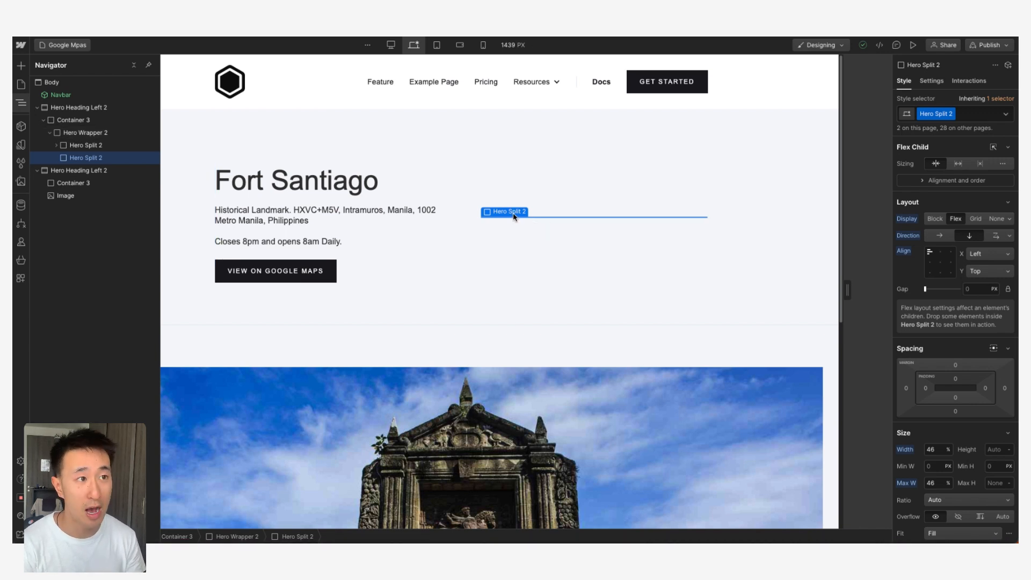
type("emb")
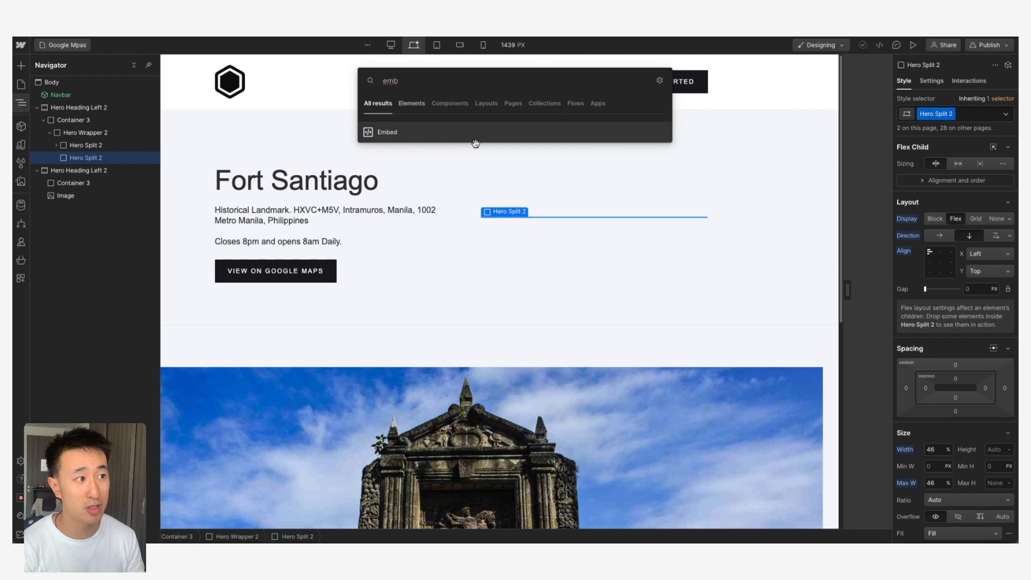
Step: Add an empty HTML Embed and place it inside the second Hero Split 2 column
left_click(387, 131)
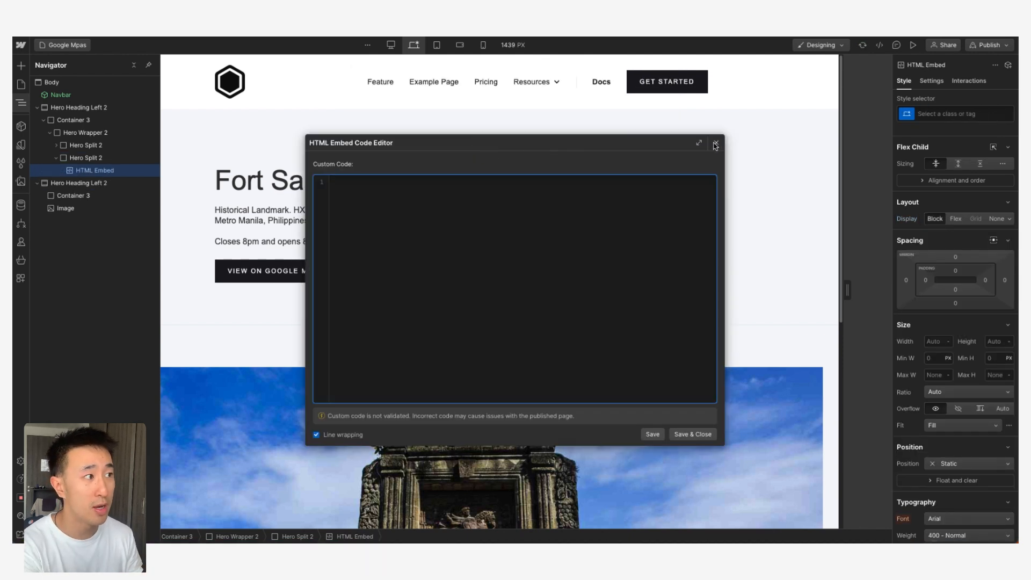
left_click(715, 144)
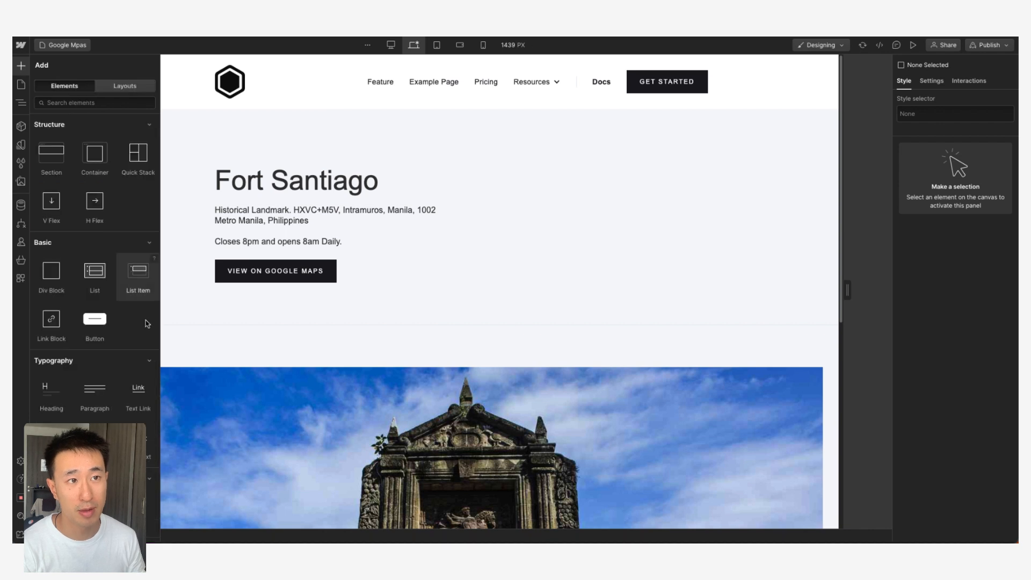
scroll("down", 3)
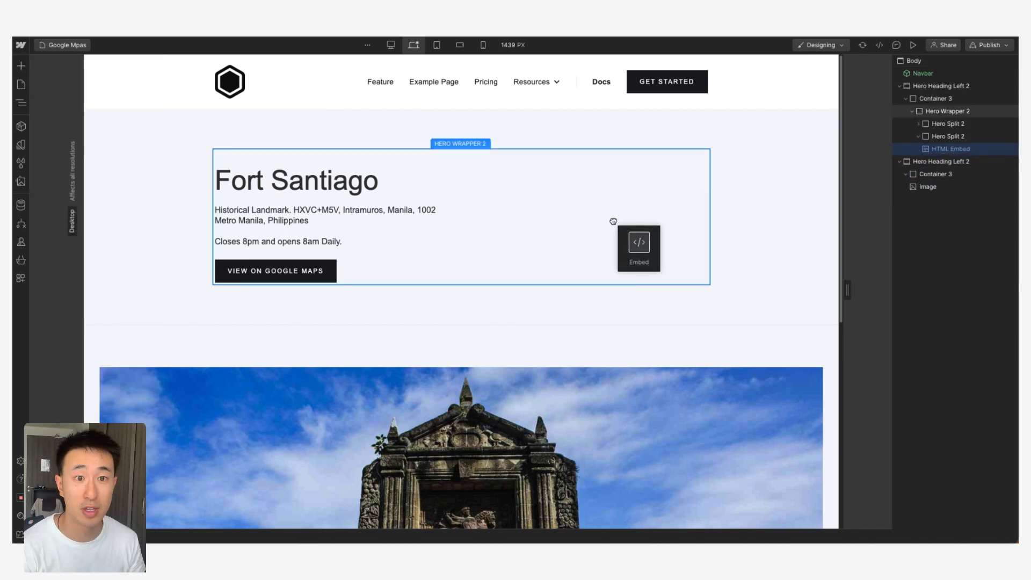
left_click(637, 242)
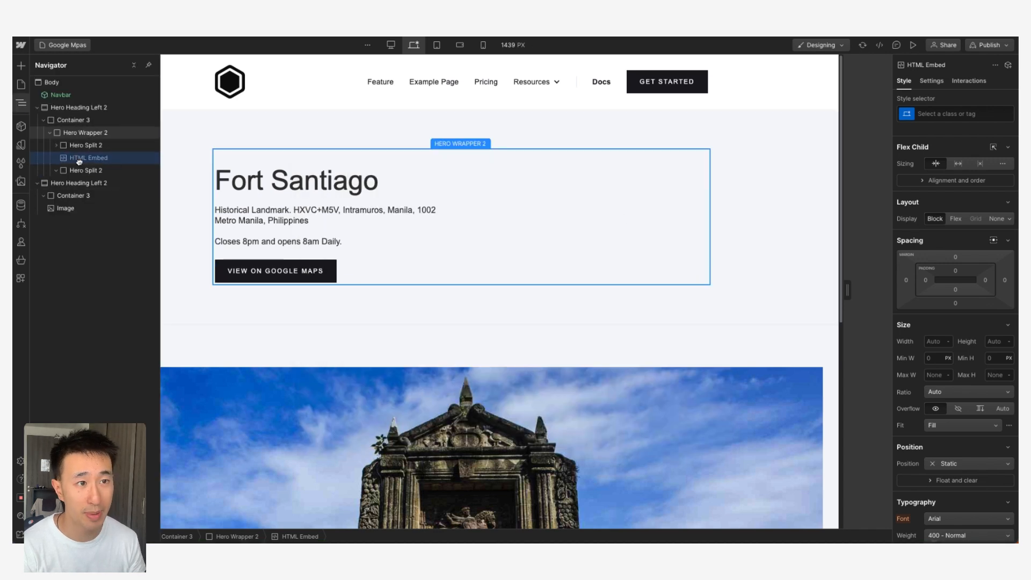
left_click(955, 113)
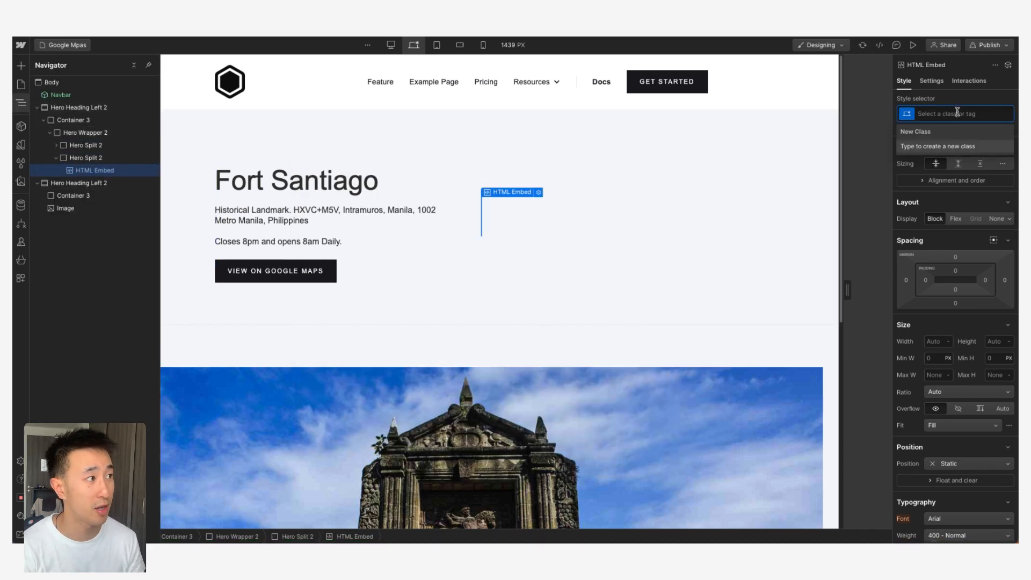
Step: Create a new 'Google-maps-embed' class on the HTML Embed
left_click(954, 113)
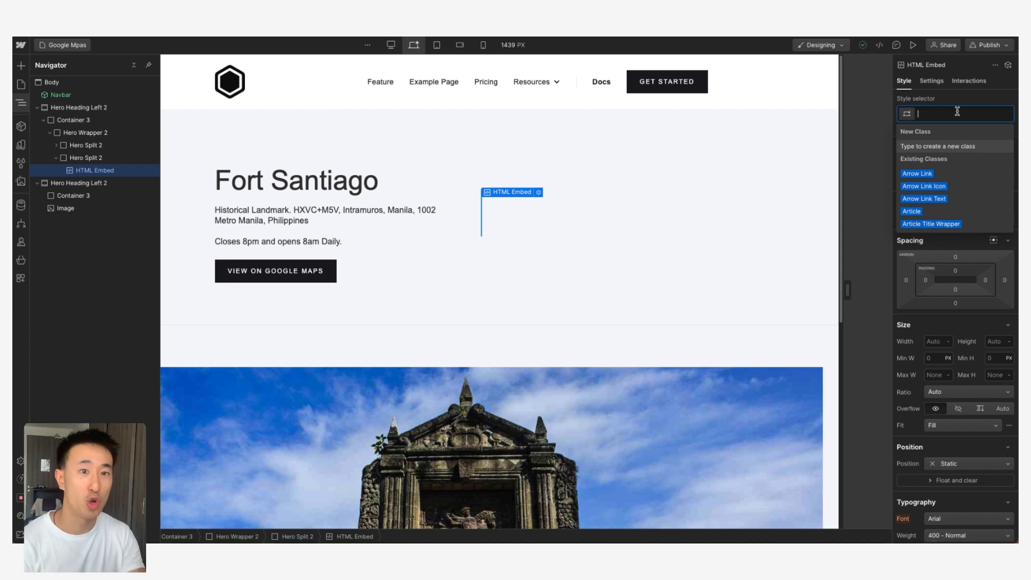
type("Google-maps-e")
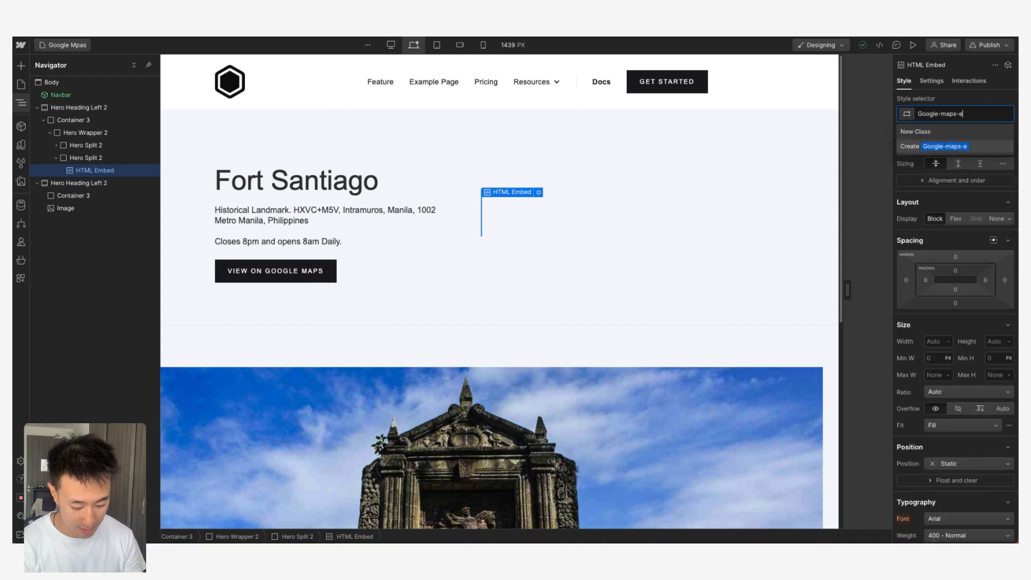
key("Enter")
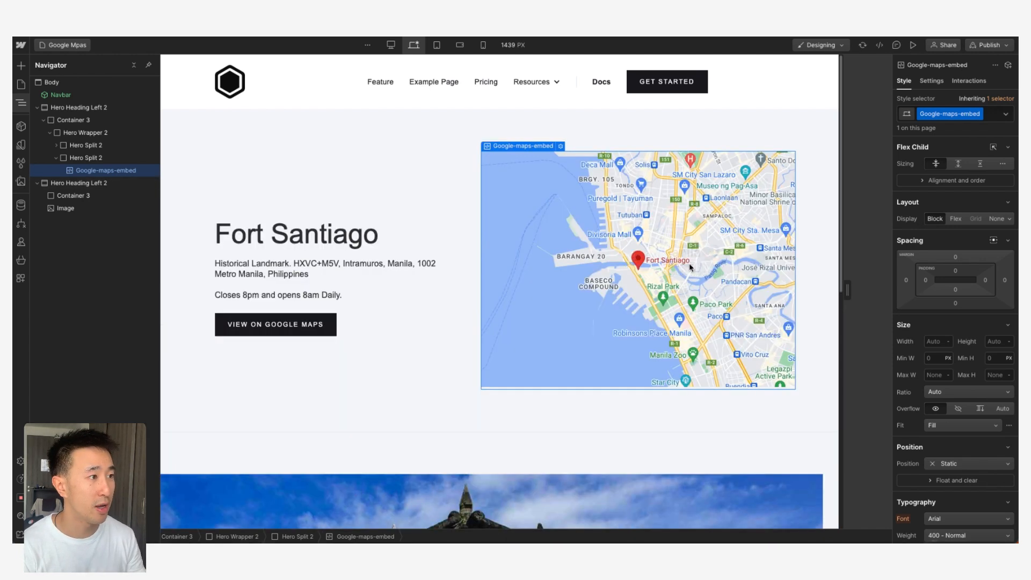
Step: Paste the Fort Santiago Google Maps iframe (600 by 450) into the embed's code editor
left_click(637, 259)
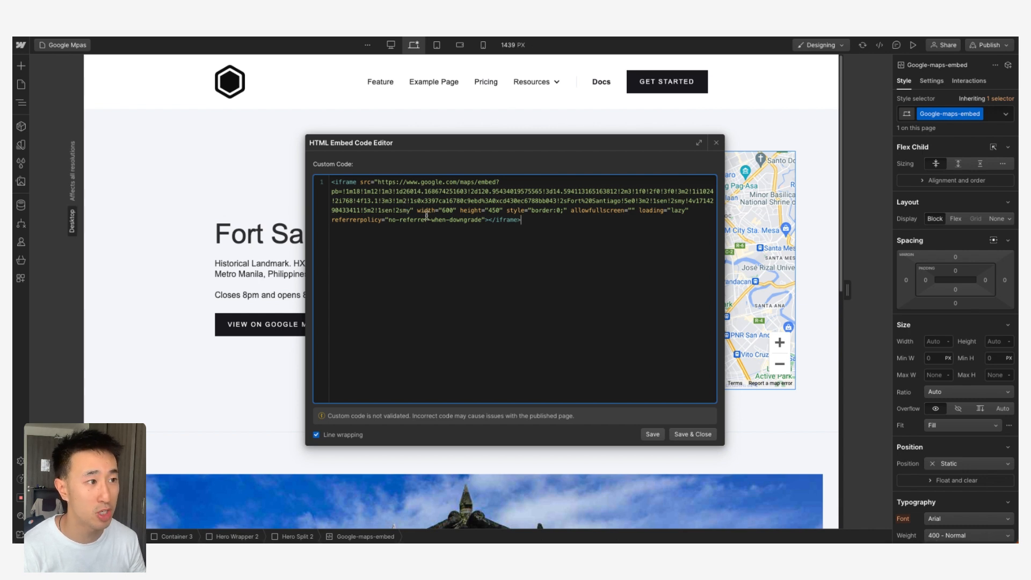
Step: Change the iframe's width="600" and height="450" to 100% and save the embed code
key("ctrl+a")
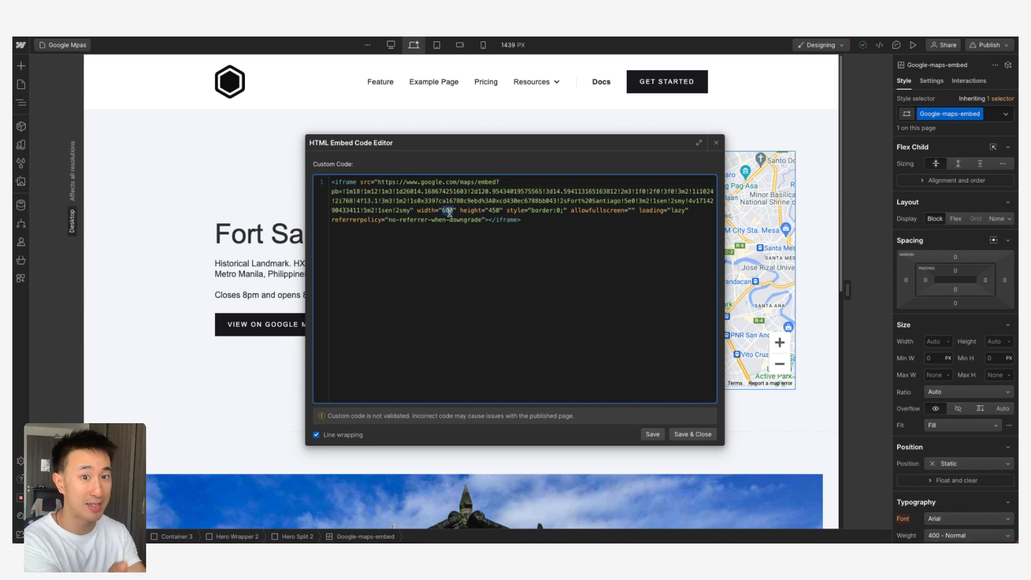
type("100")
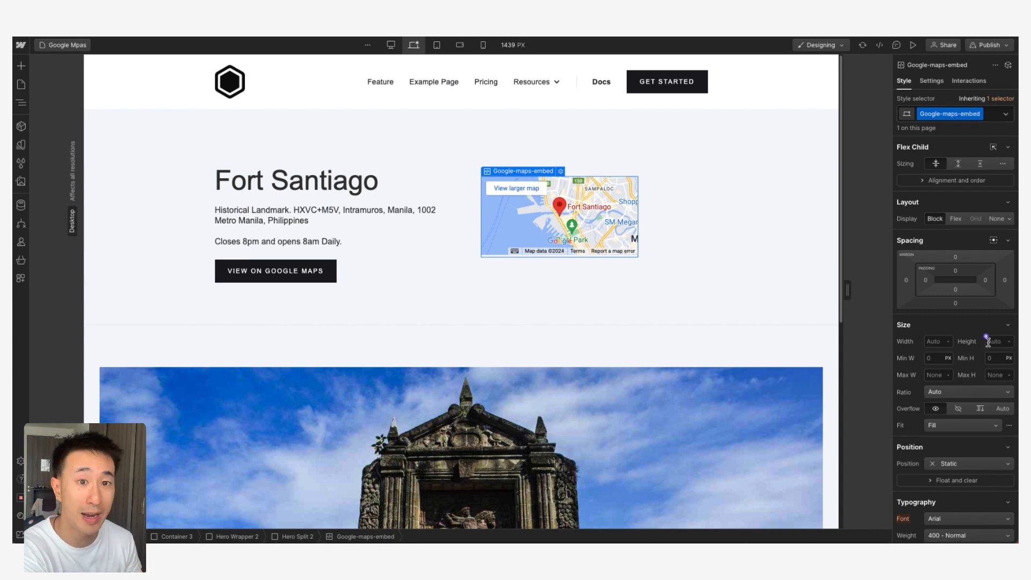
Step: Size the map embed to 100% width and 46 dvh height so it fills its column
left_click(935, 342)
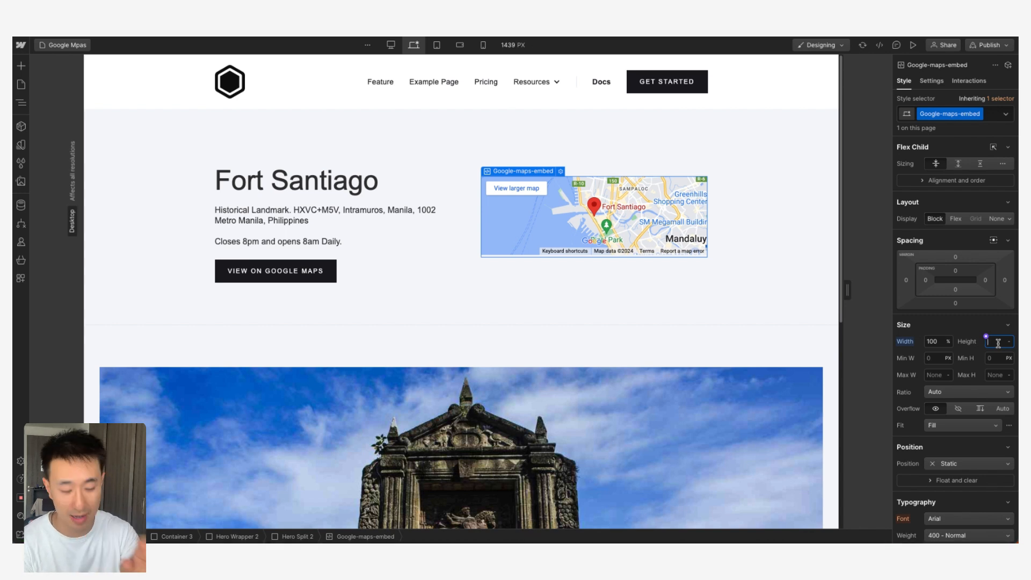
type("48")
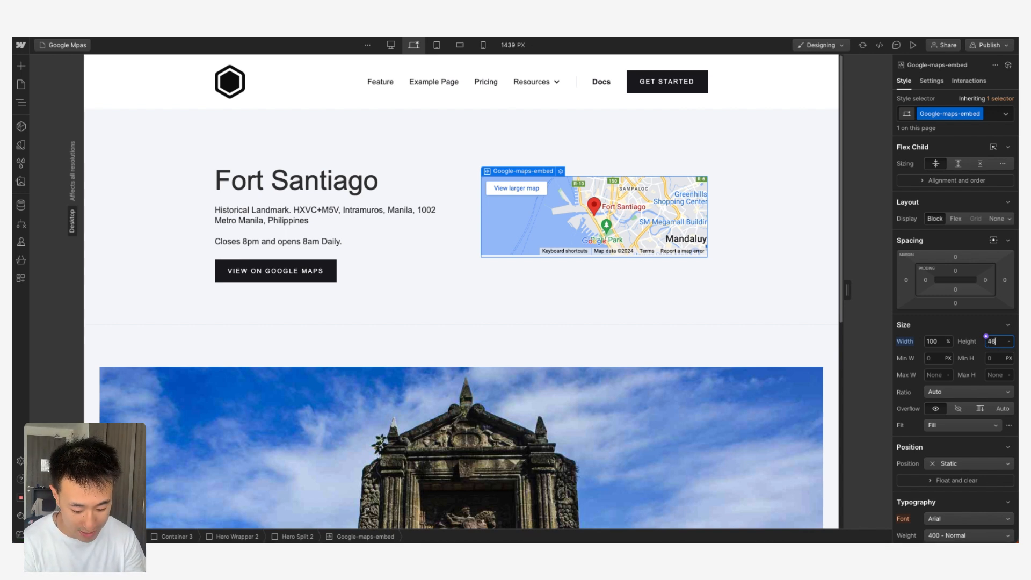
type("16dvh")
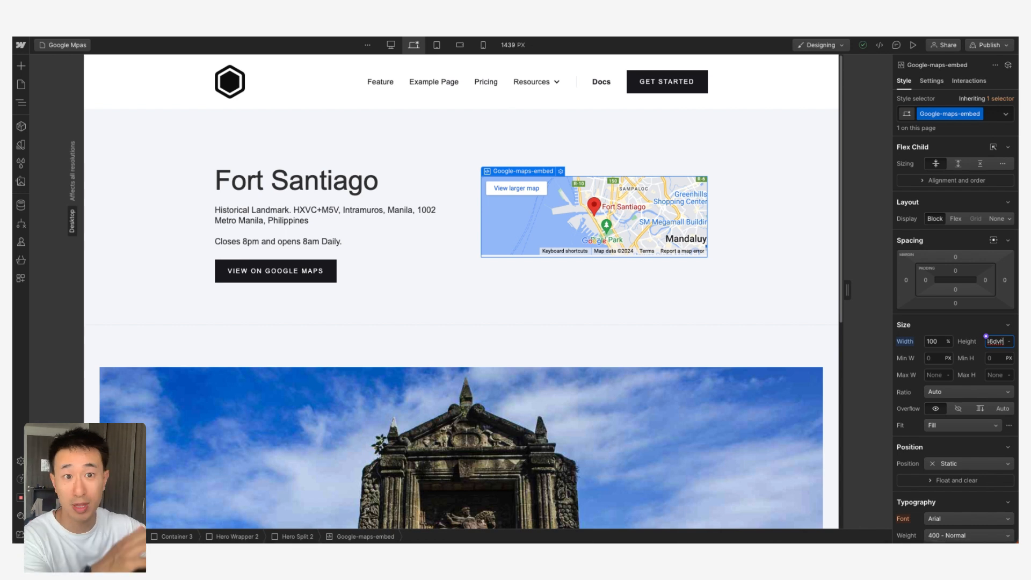
type("48")
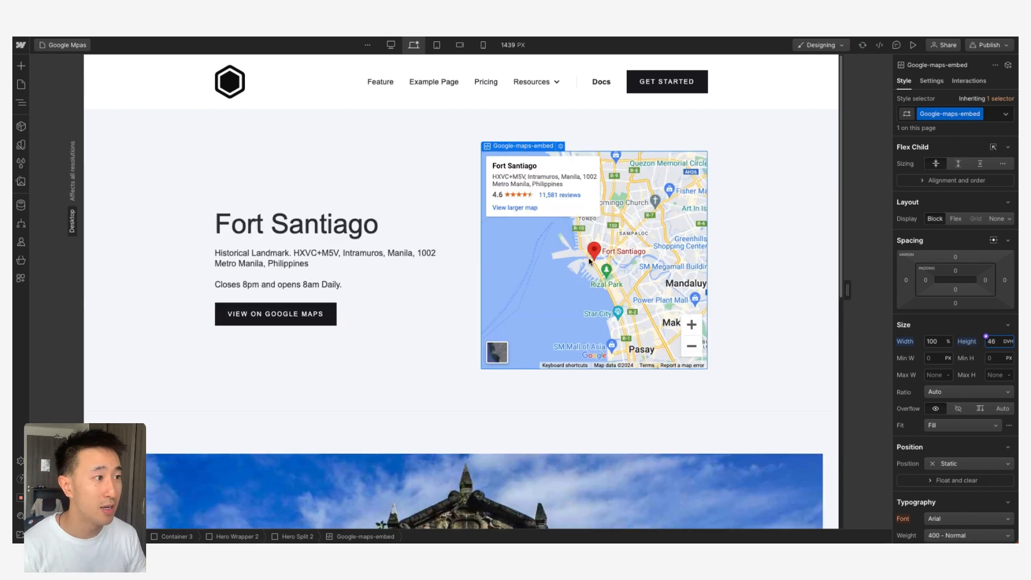
left_click(461, 235)
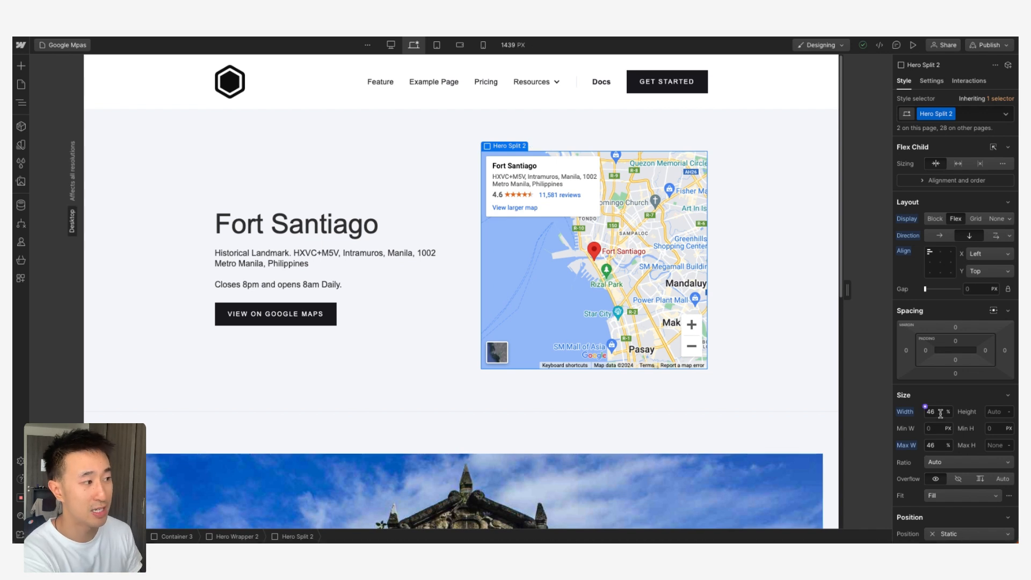
left_click(236, 536)
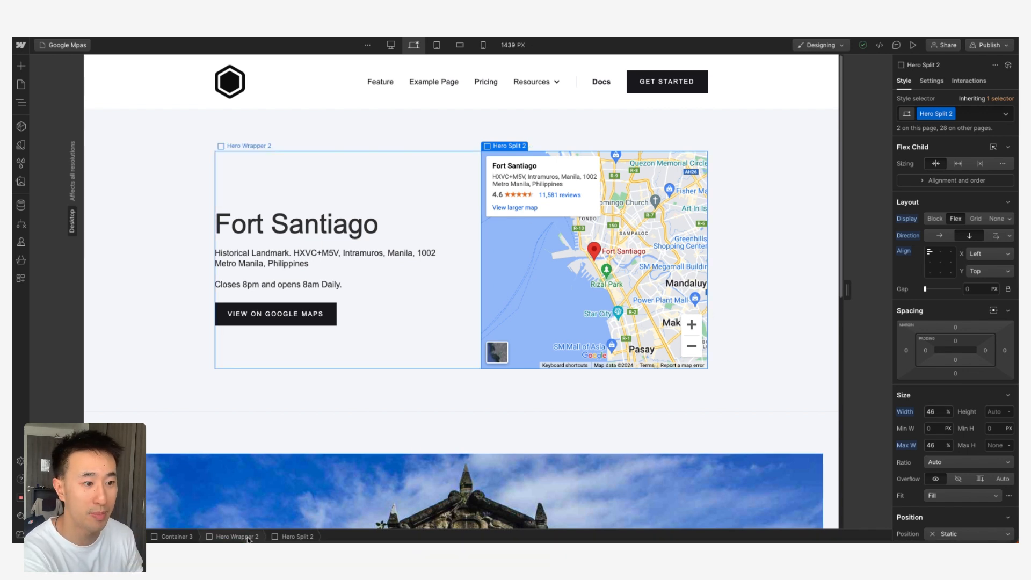
left_click(235, 536)
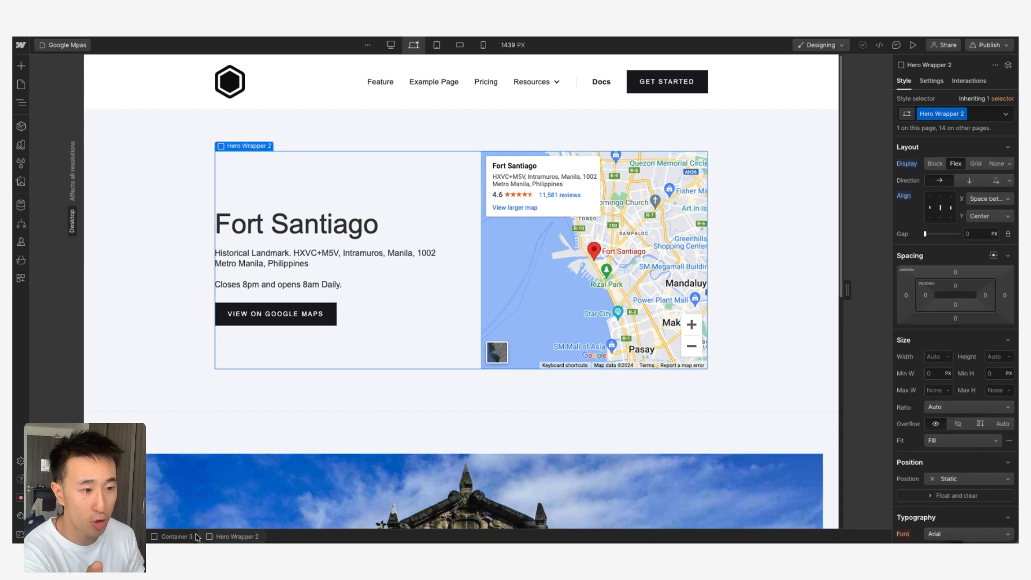
left_click(177, 536)
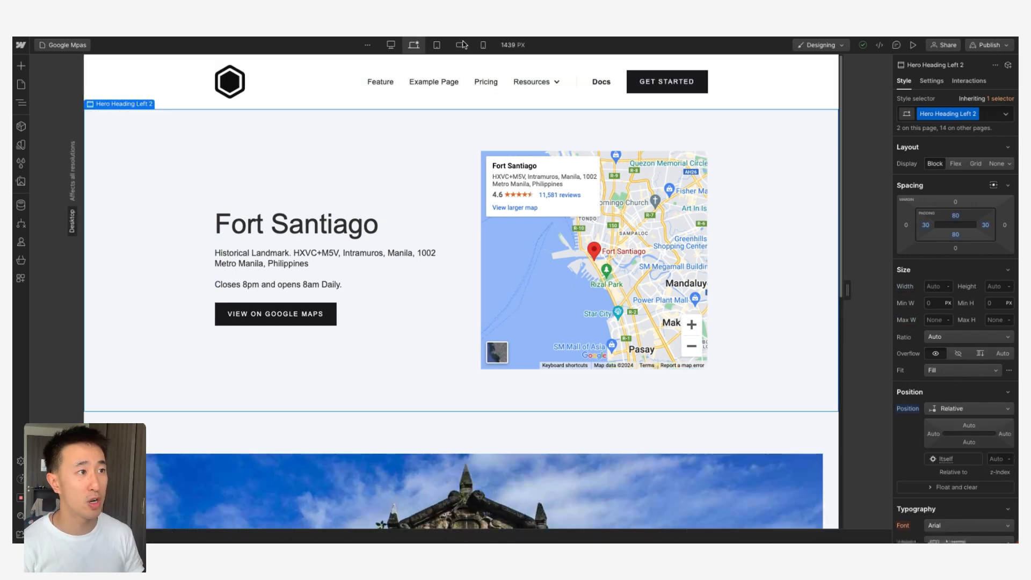
left_click(459, 46)
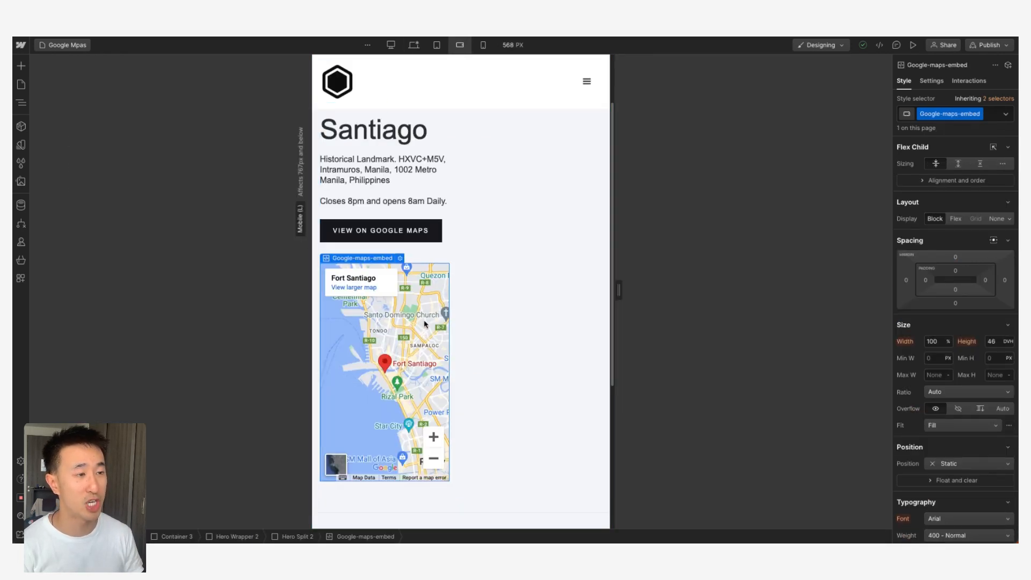
left_click(413, 45)
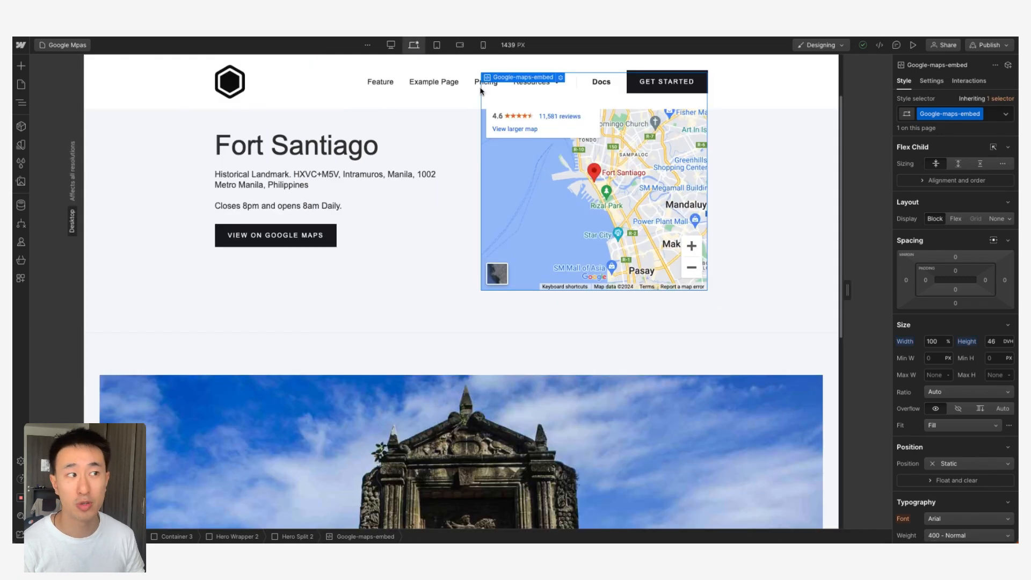